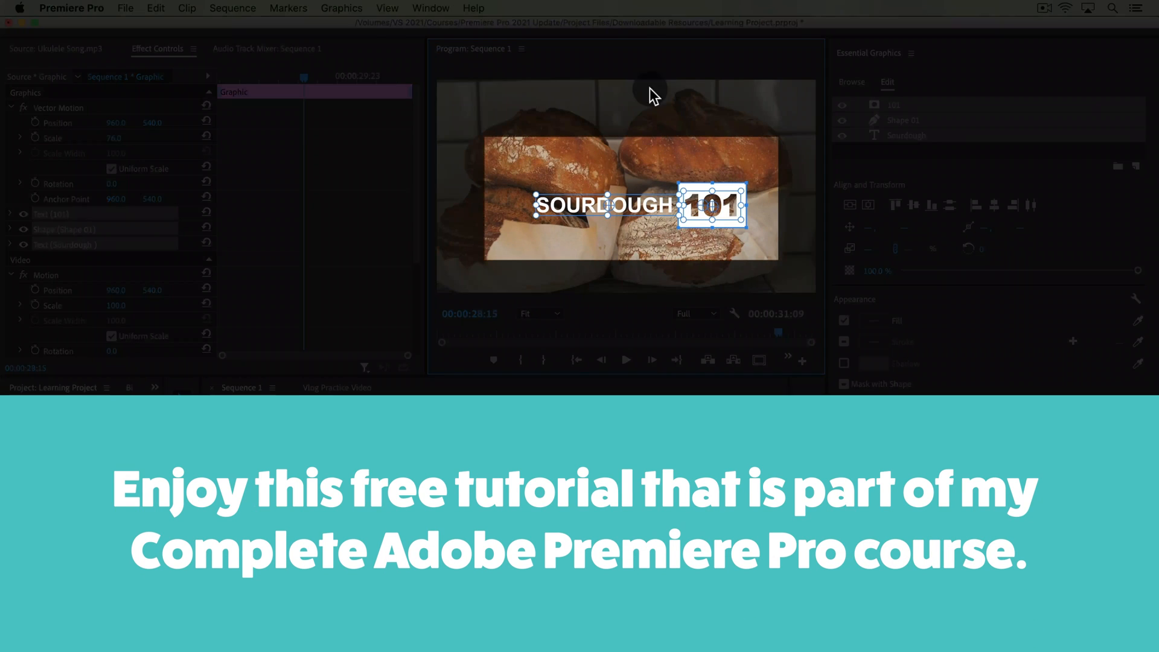
{"action": "mouse_move", "coordinate": [672, 261]}
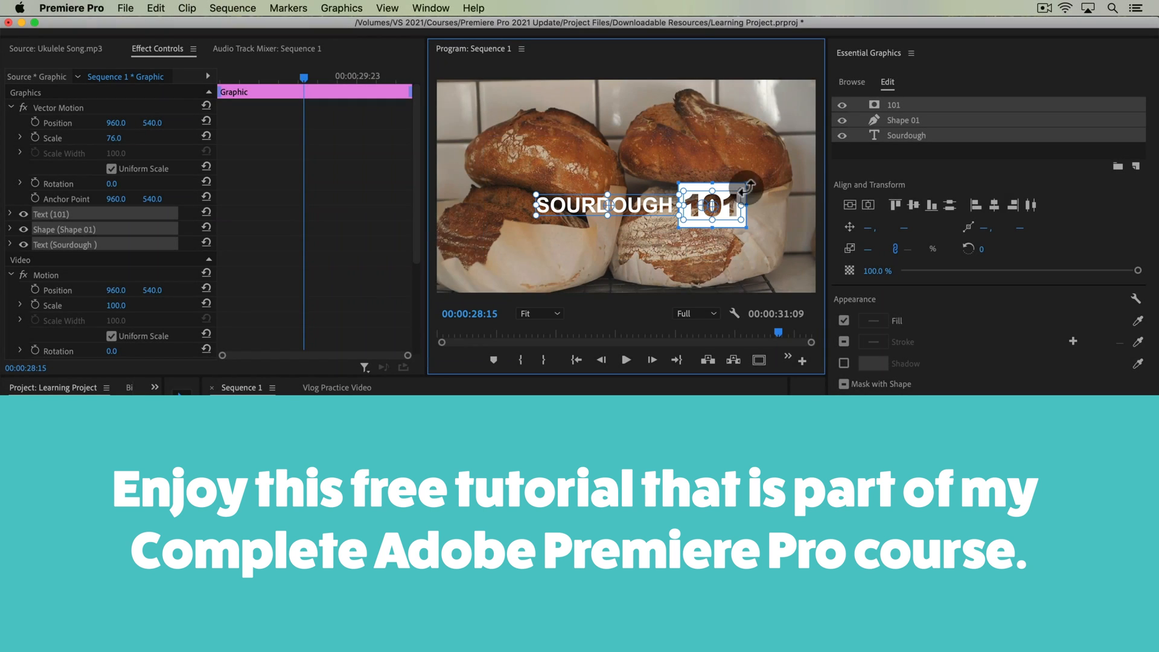
Select the SOURDOUGH 101 title and Command-drag it until it snaps to the frame's center guides
{"action": "left_click", "coordinate": [905, 135]}
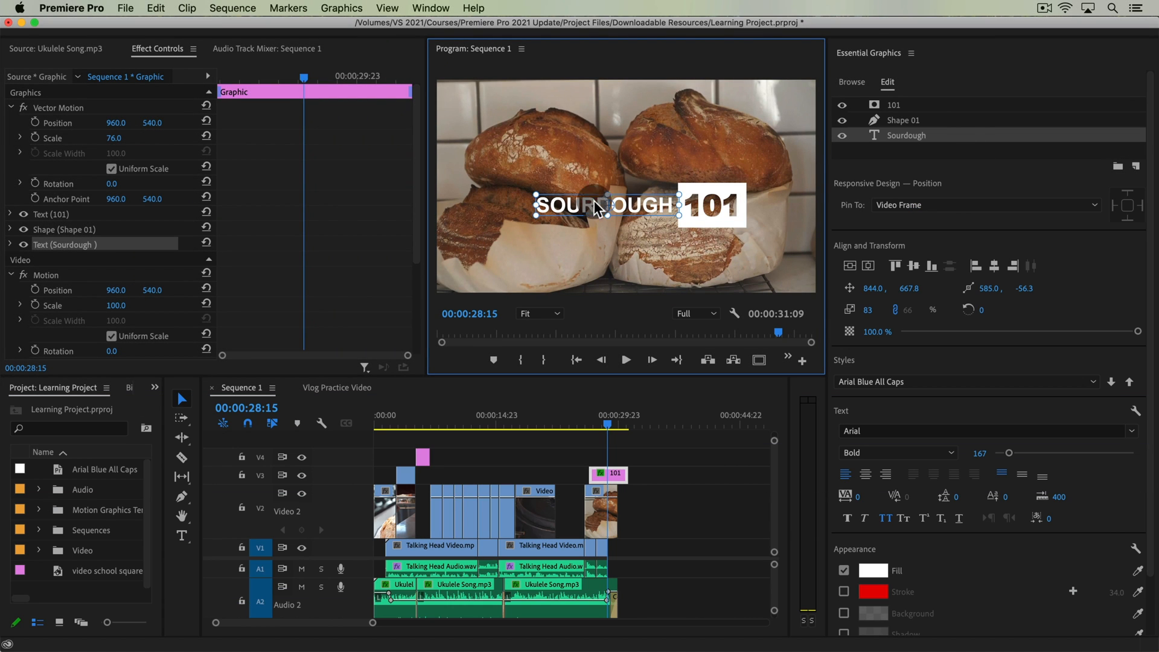
{"action": "left_click", "coordinate": [841, 104]}
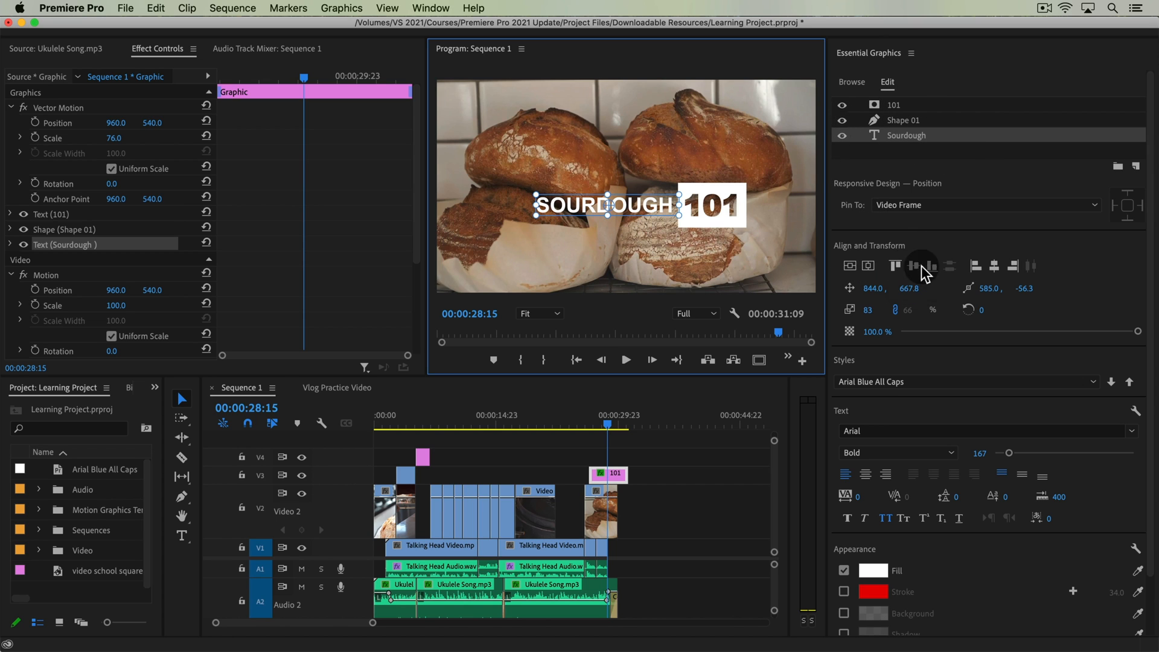
{"action": "mouse_move", "coordinate": [831, 199]}
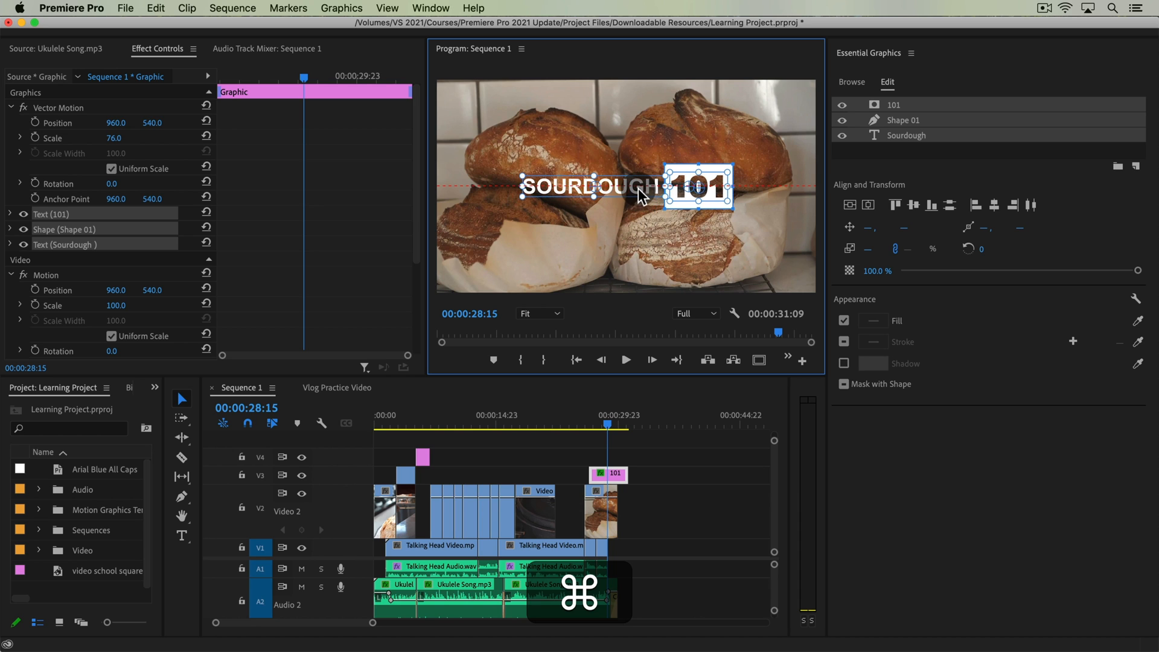
{"action": "left_click_drag", "start_coordinate": [695, 185], "coordinate": [672, 187]}
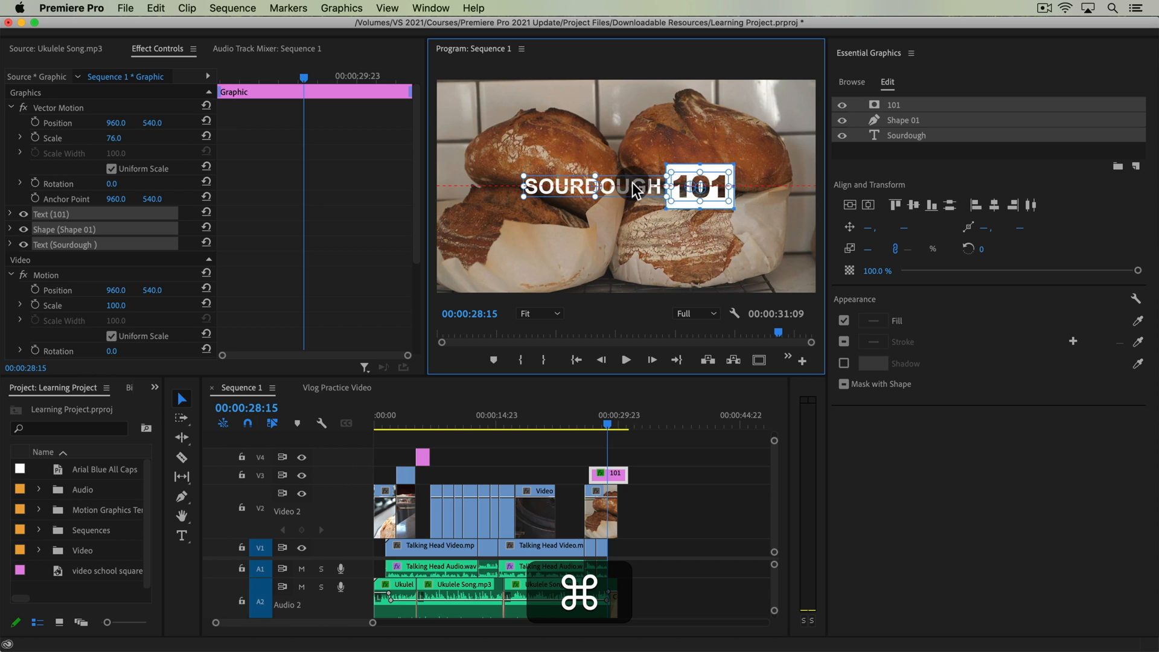
{"action": "left_click_drag", "start_coordinate": [698, 186], "coordinate": [679, 186]}
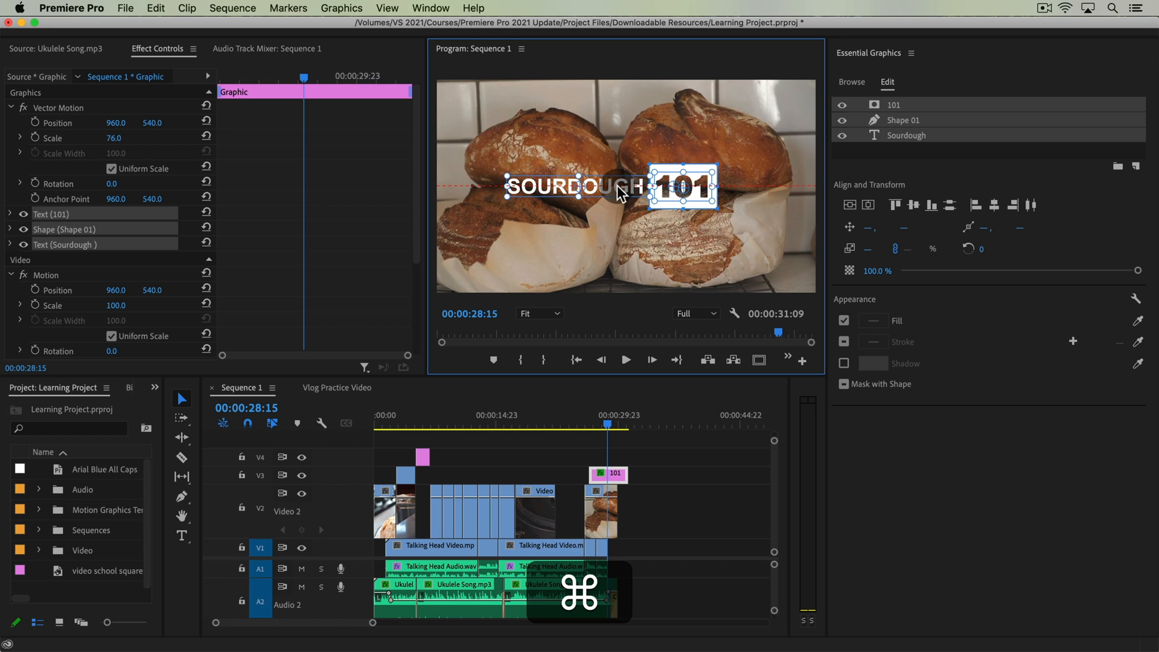
{"action": "left_click_drag", "start_coordinate": [616, 186], "coordinate": [647, 194]}
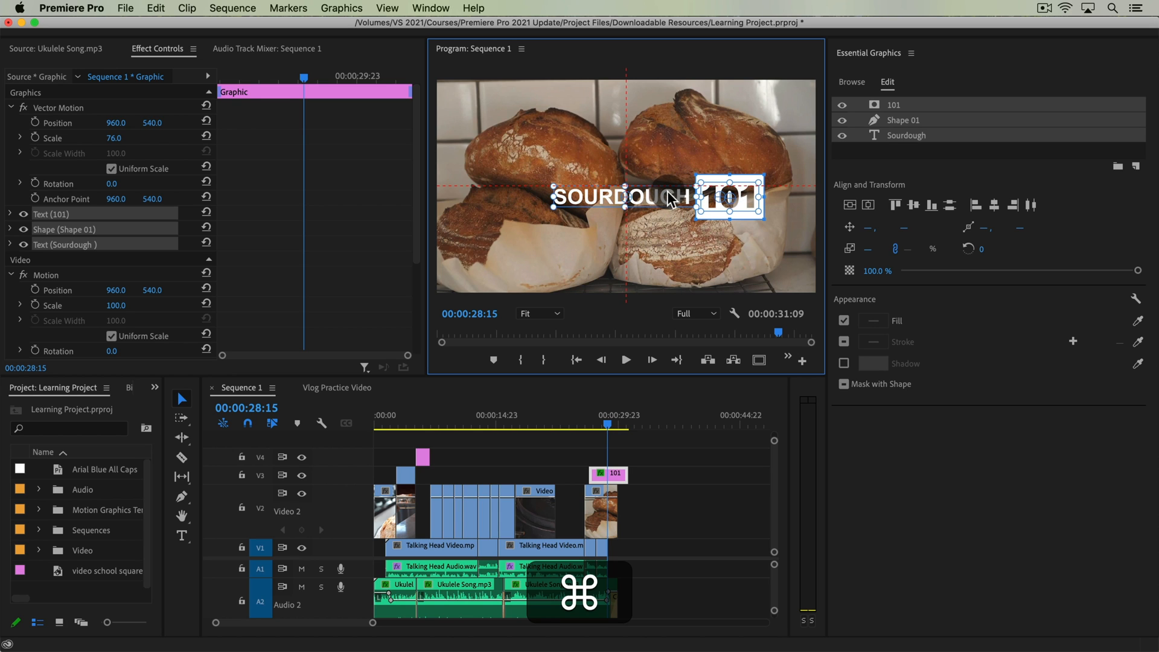
{"action": "mouse_move", "coordinate": [669, 193]}
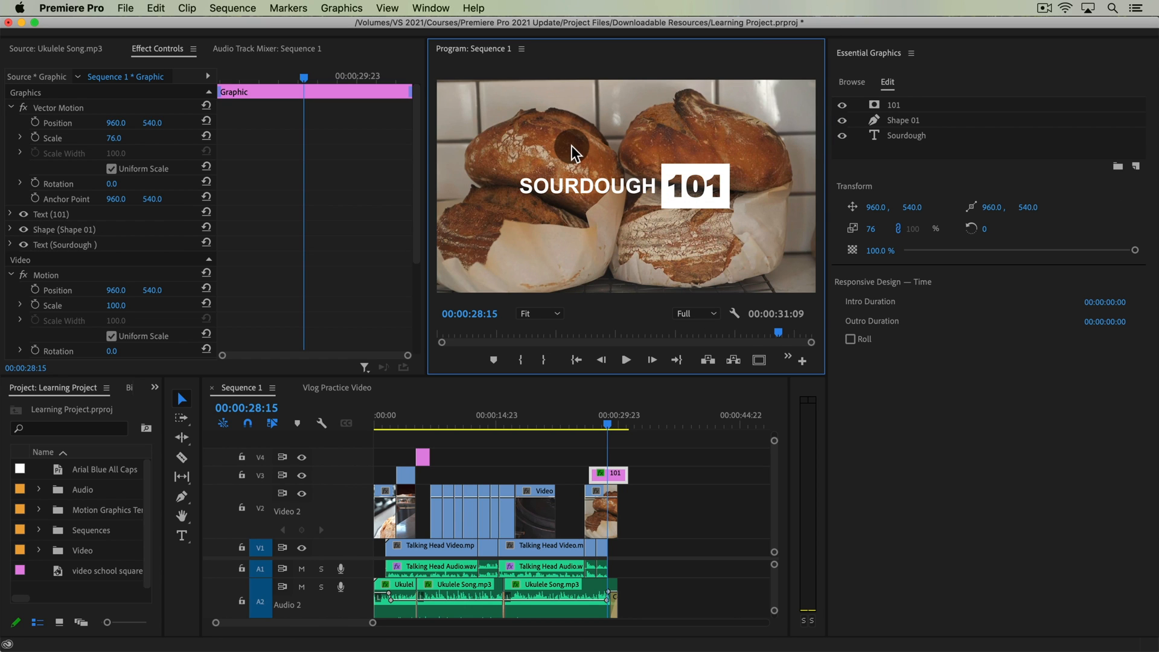
{"action": "mouse_move", "coordinate": [658, 79]}
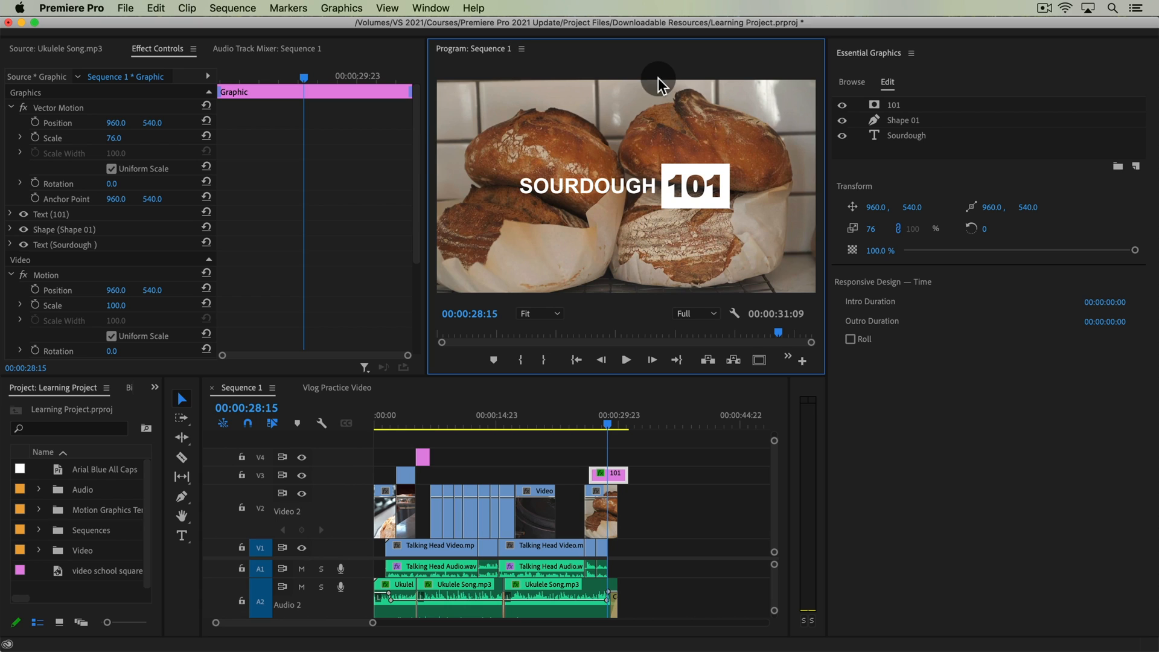
{"action": "mouse_move", "coordinate": [729, 192]}
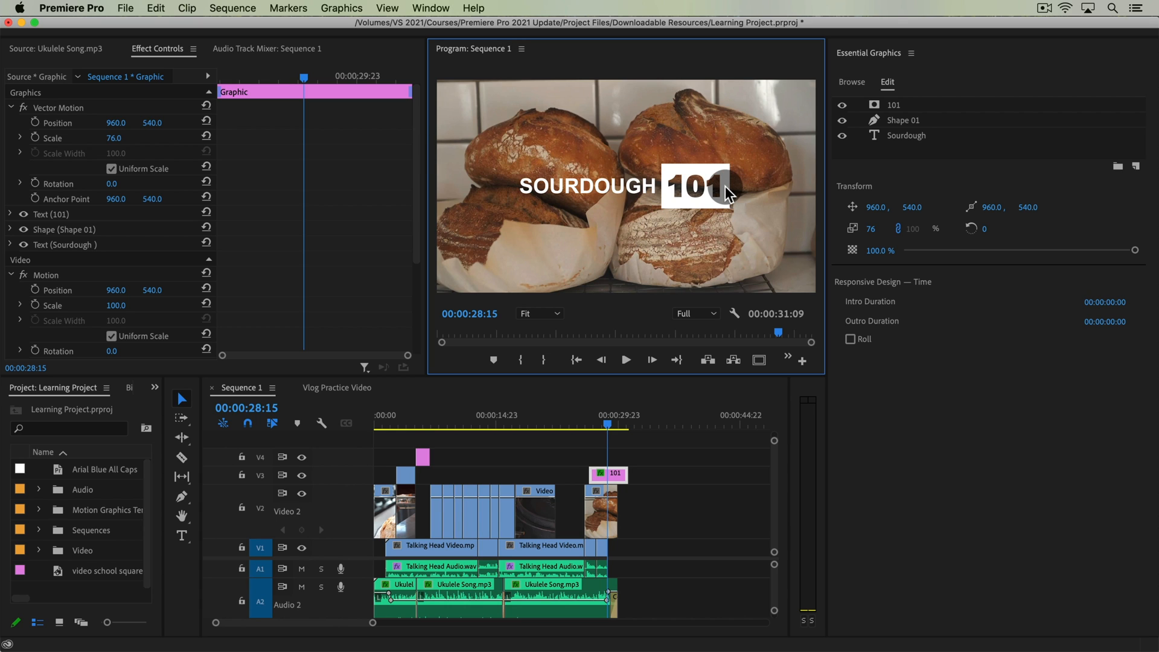
{"action": "mouse_move", "coordinate": [662, 130]}
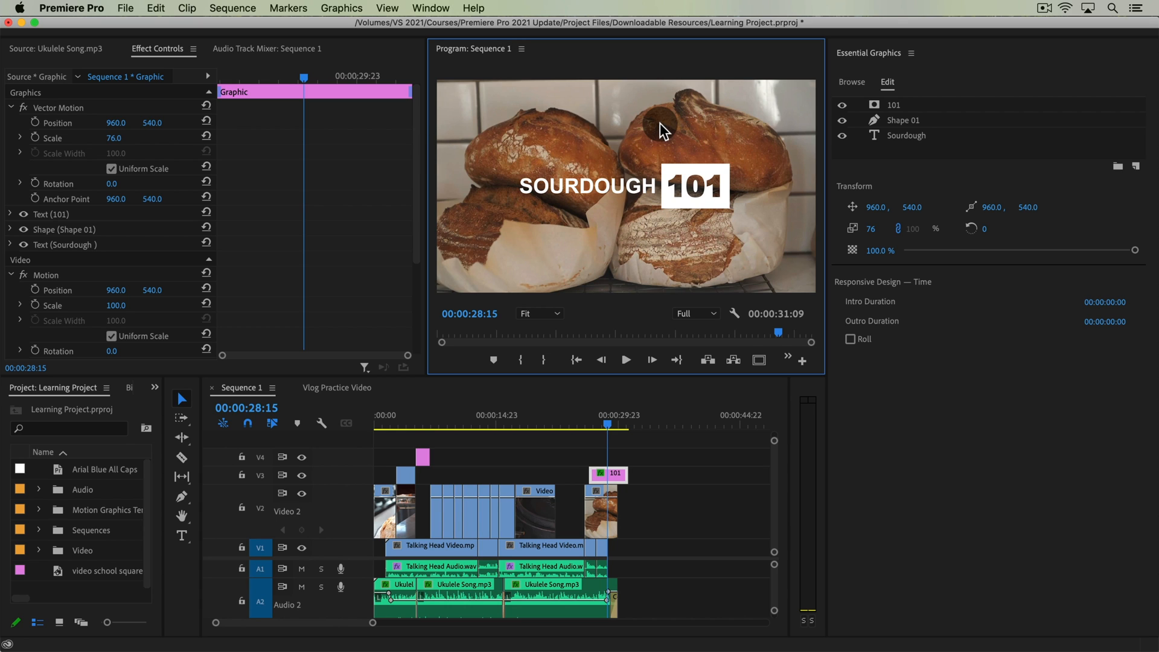